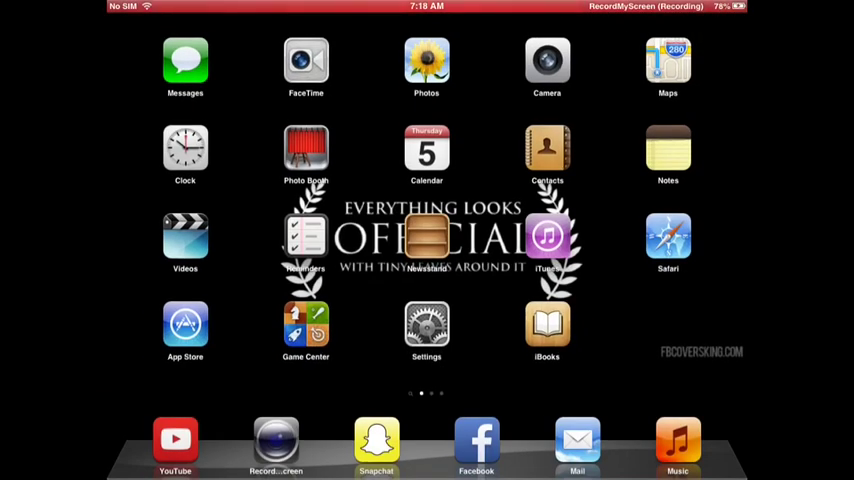
Open Settings from the Home Screen to reach the Date & Time page.
{"action": "left_click", "coordinate": [426, 330]}
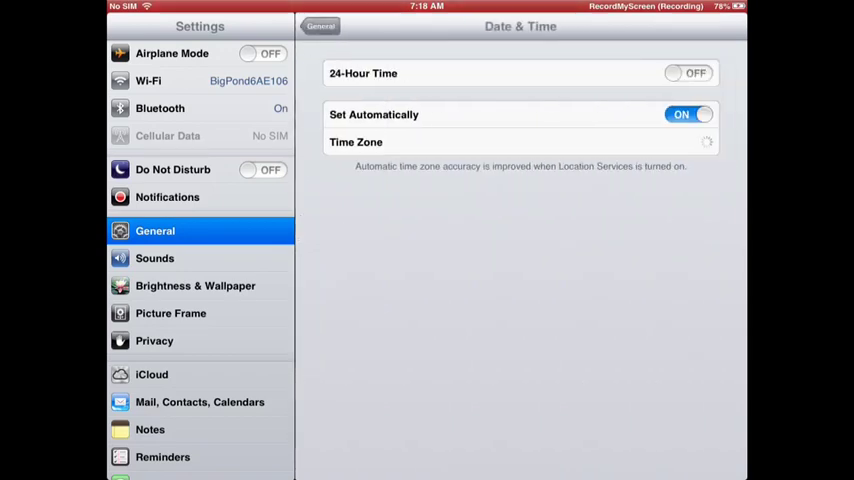
Turn off Set Automatically and bring up the manual date and time picker.
{"action": "left_click", "coordinate": [688, 114]}
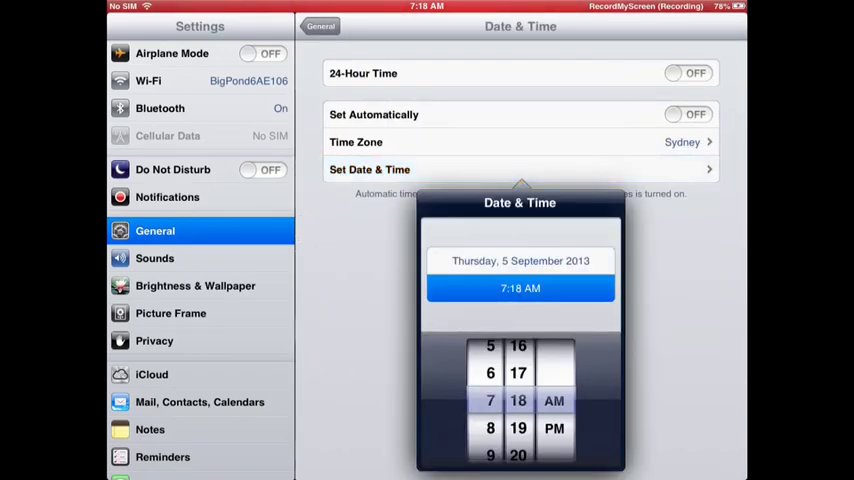
{"action": "left_click", "coordinate": [520, 260]}
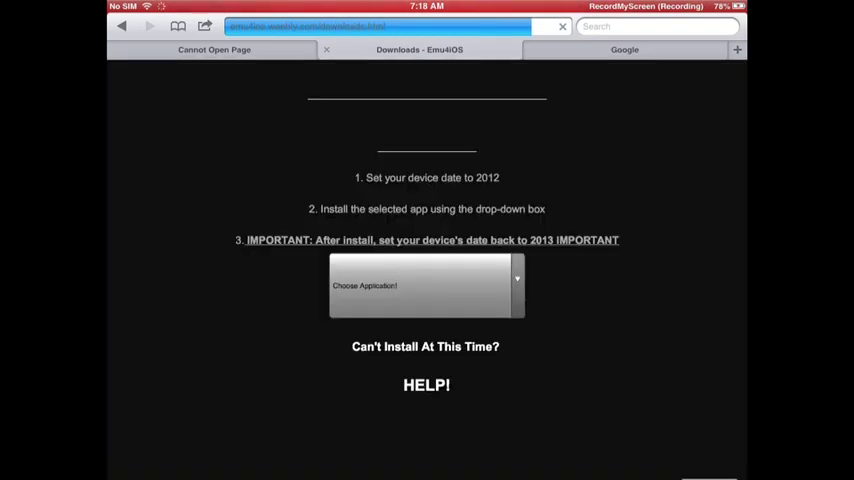
Scroll the emu4ios Downloads page to the 'How Do I Install?' section.
{"action": "scroll", "scroll_direction": "down", "scroll_amount": 3}
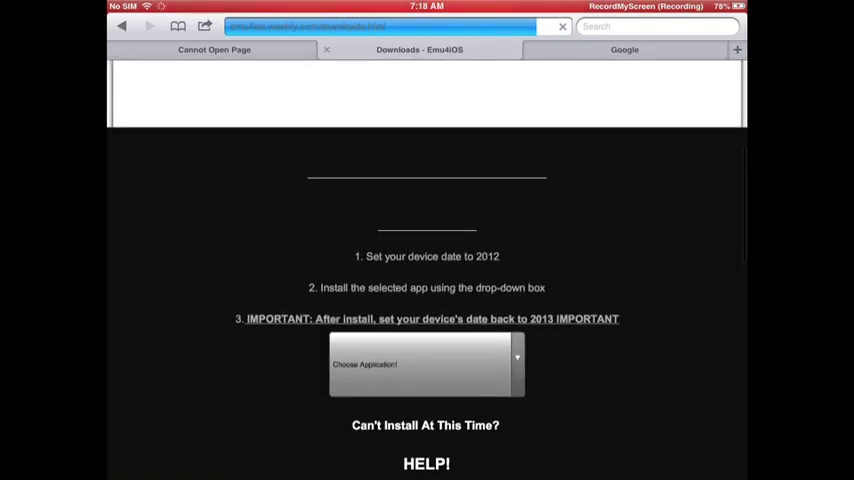
{"action": "scroll", "scroll_direction": "up", "scroll_amount": 3}
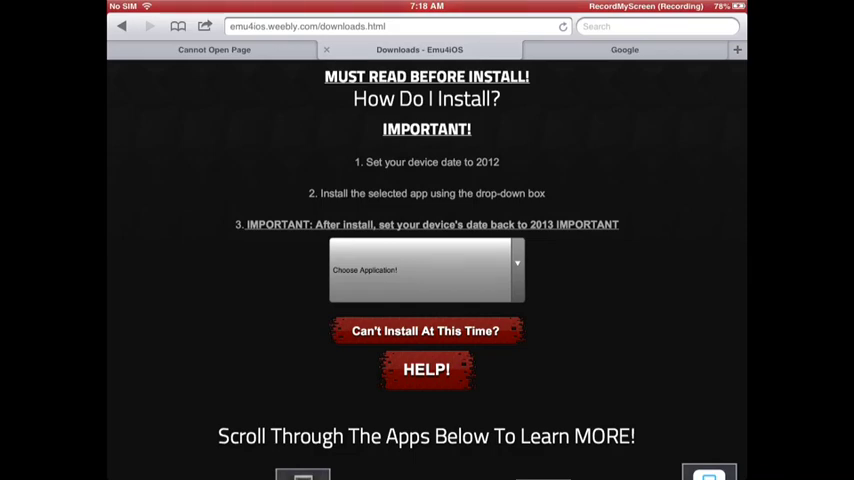
Select RecordMyScreen in the 'Choose Application!' drop-down.
{"action": "left_click", "coordinate": [426, 268]}
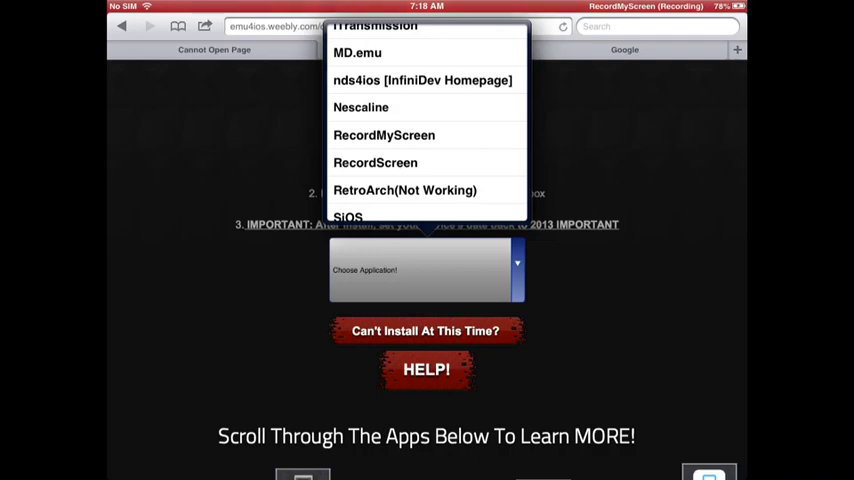
{"action": "left_click", "coordinate": [384, 136]}
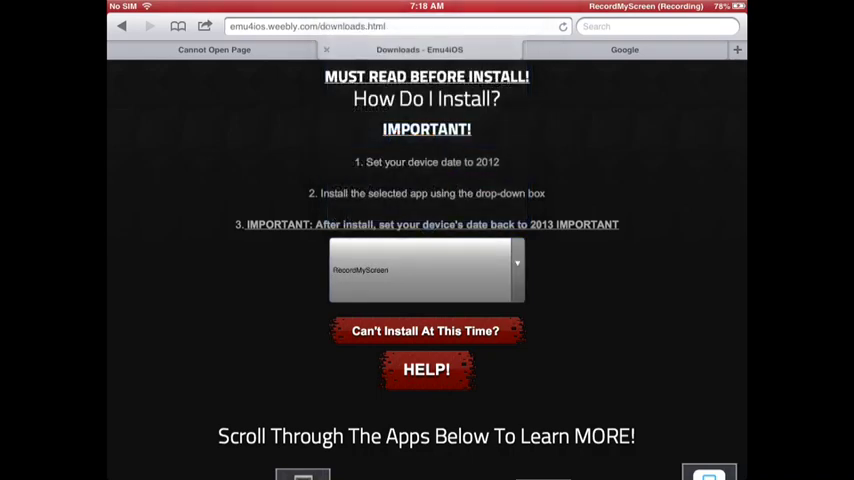